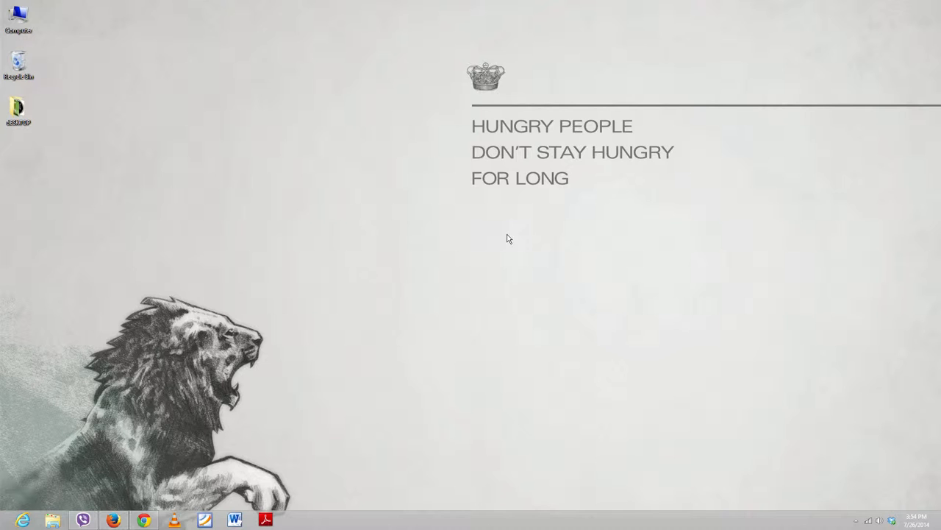
mouse_move(306, 410)
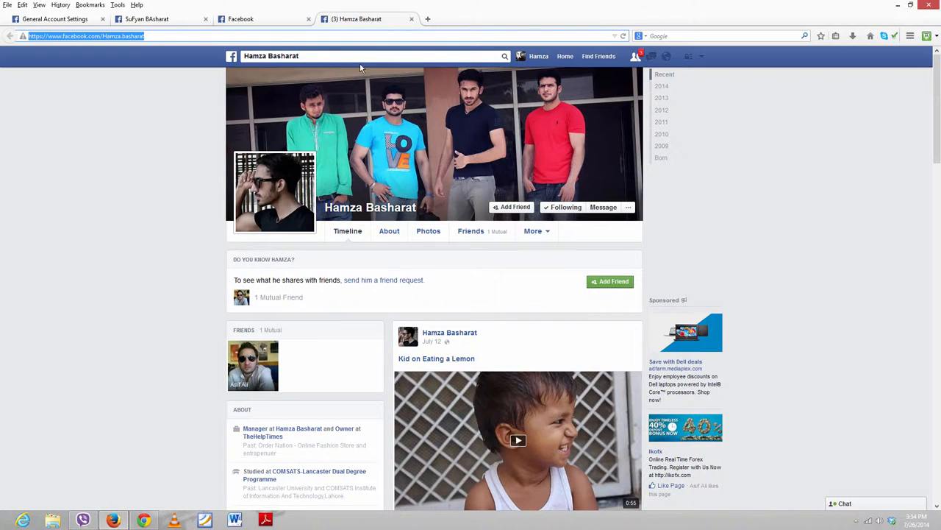
Step: Select the username portion of the friend's profile URL in the address bar
double_click(124, 35)
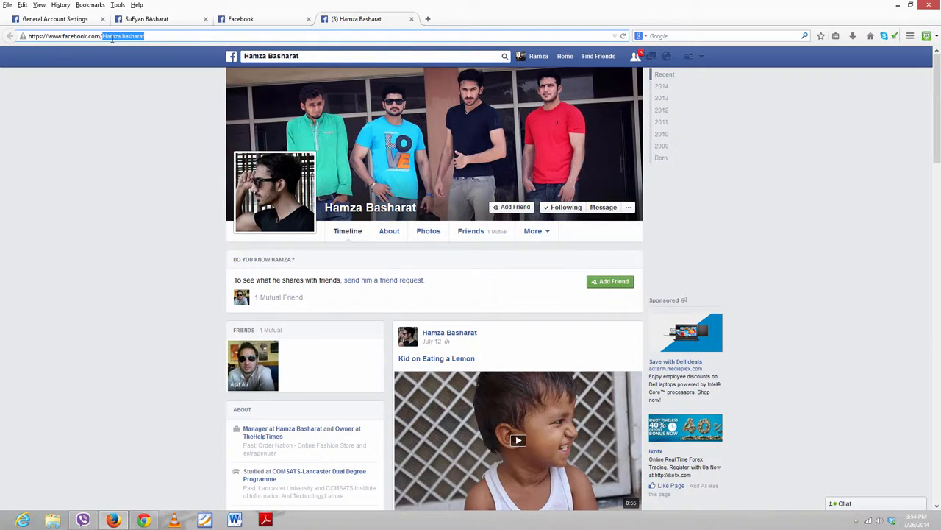
click(110, 35)
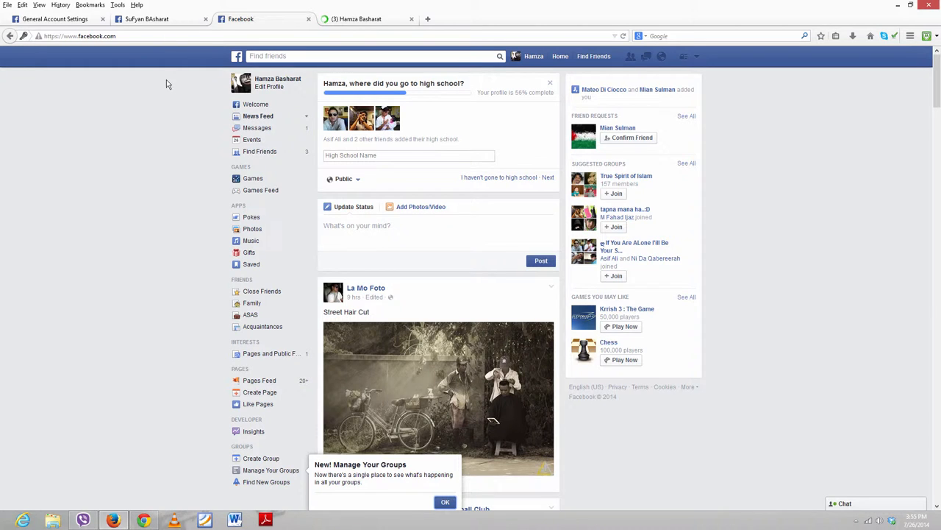
mouse_move(667, 103)
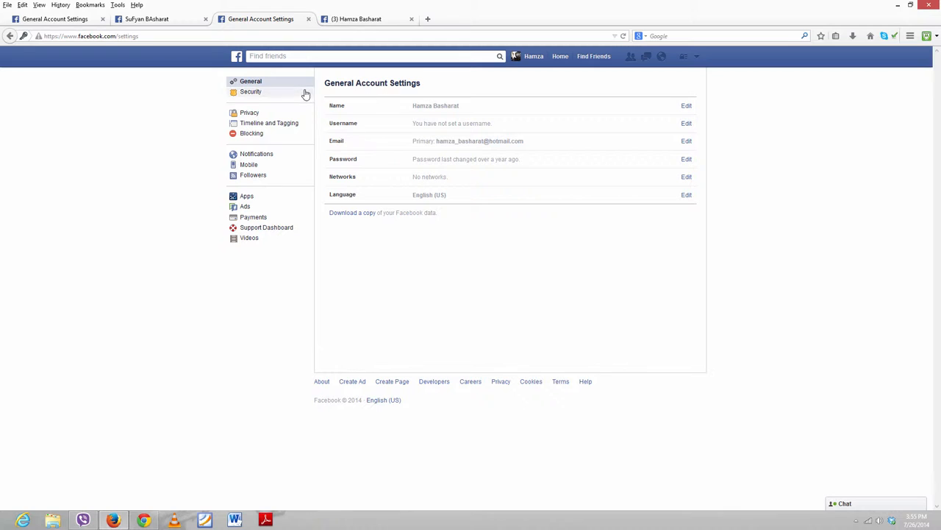
mouse_move(687, 124)
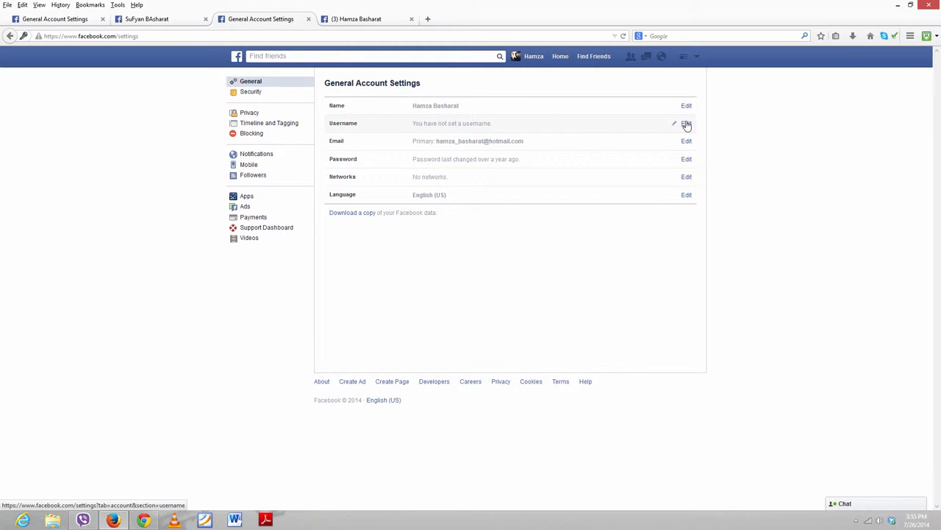
click(685, 124)
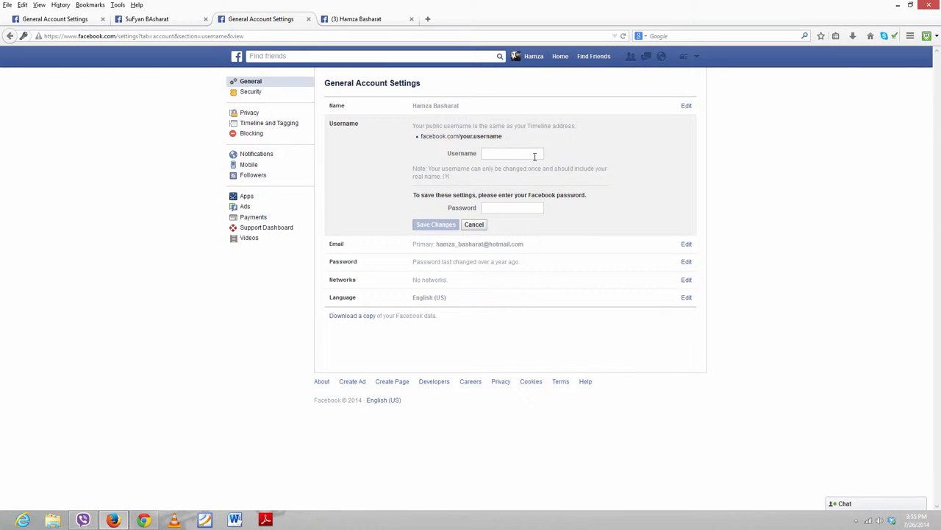
click(507, 154)
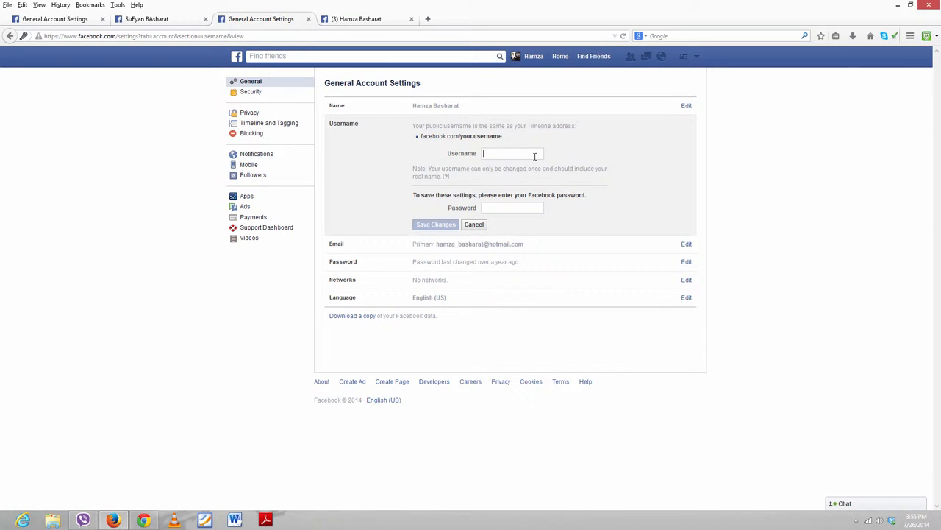
text(HamzaB)
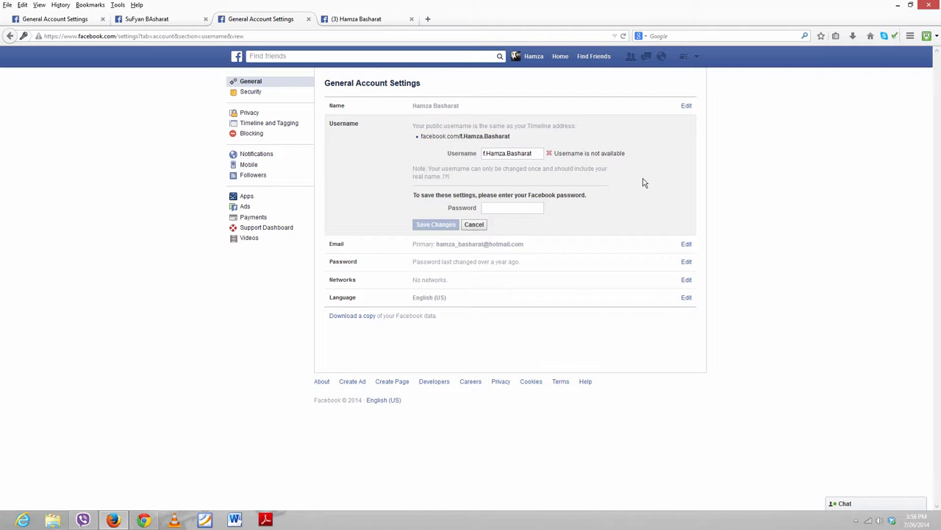
mouse_move(535, 204)
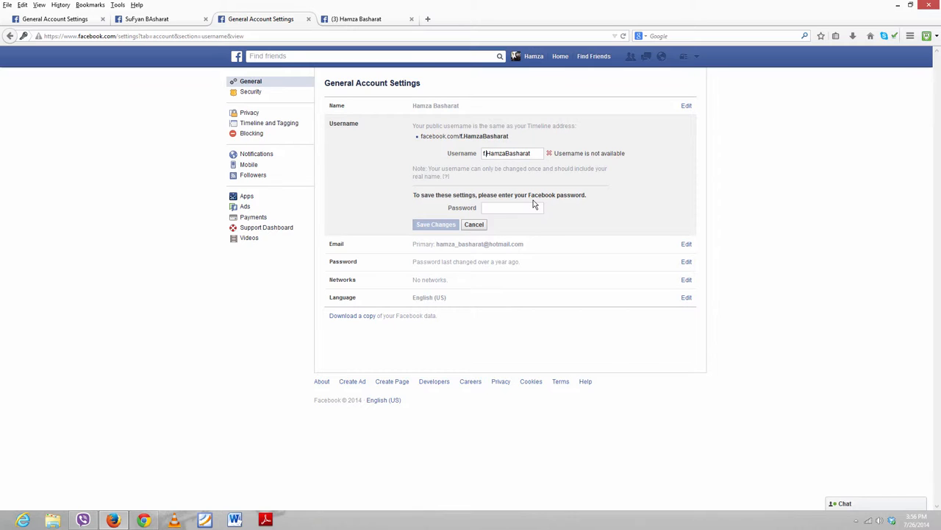
key(BackSpace)
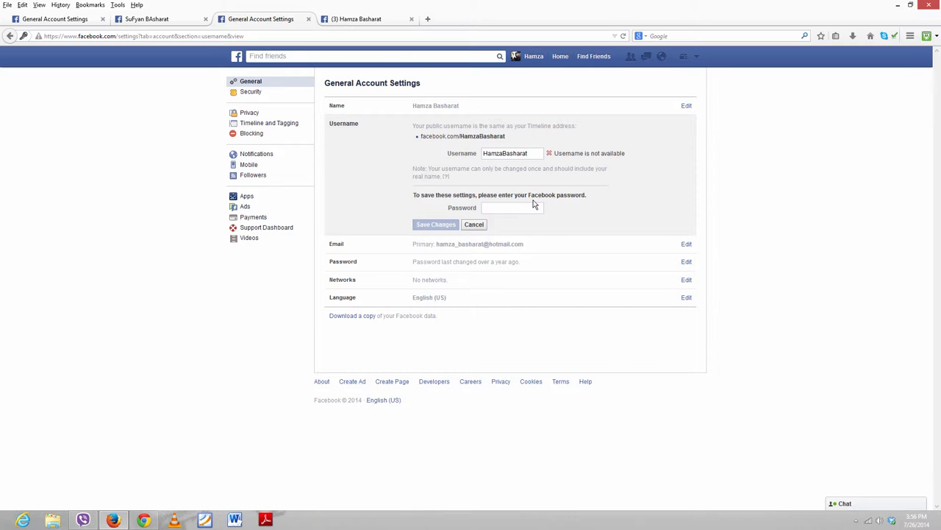
text(55)
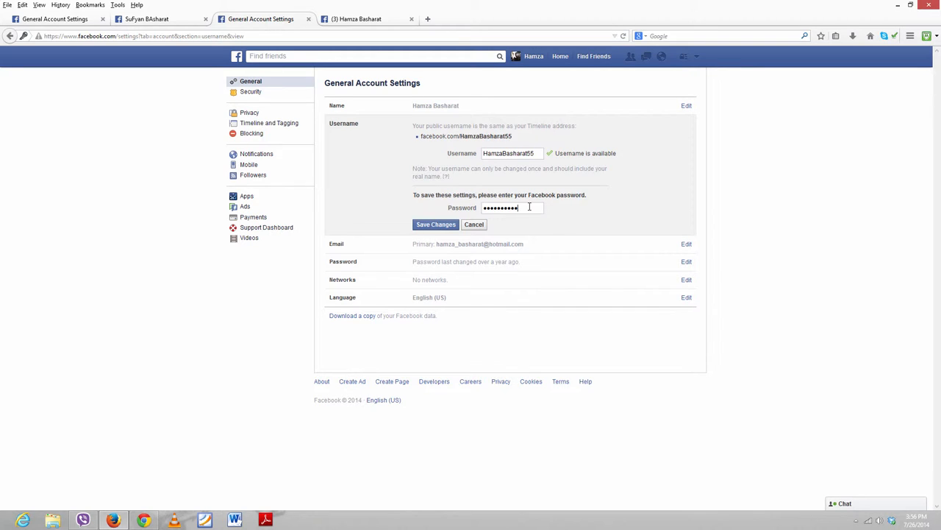
Step: Save the username change, retrying until Facebook confirms 'Changes saved'
click(435, 224)
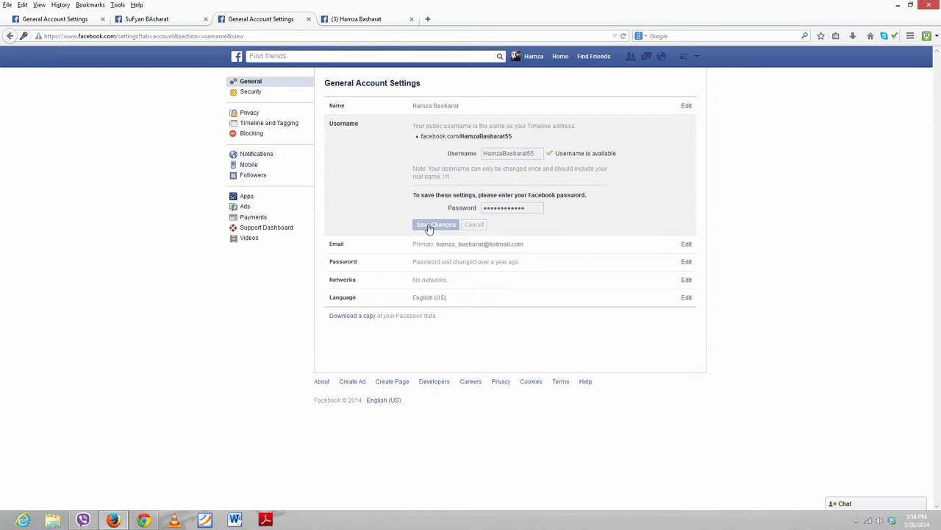
click(436, 224)
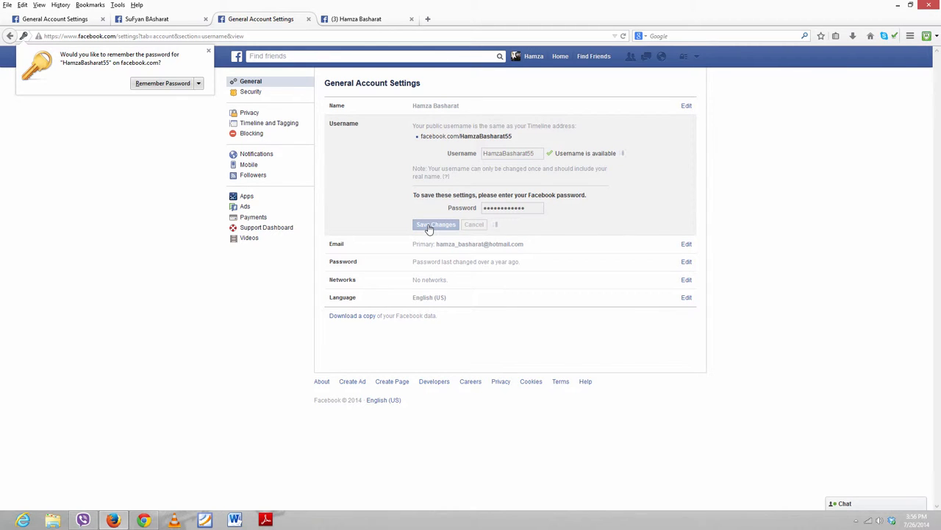
click(435, 223)
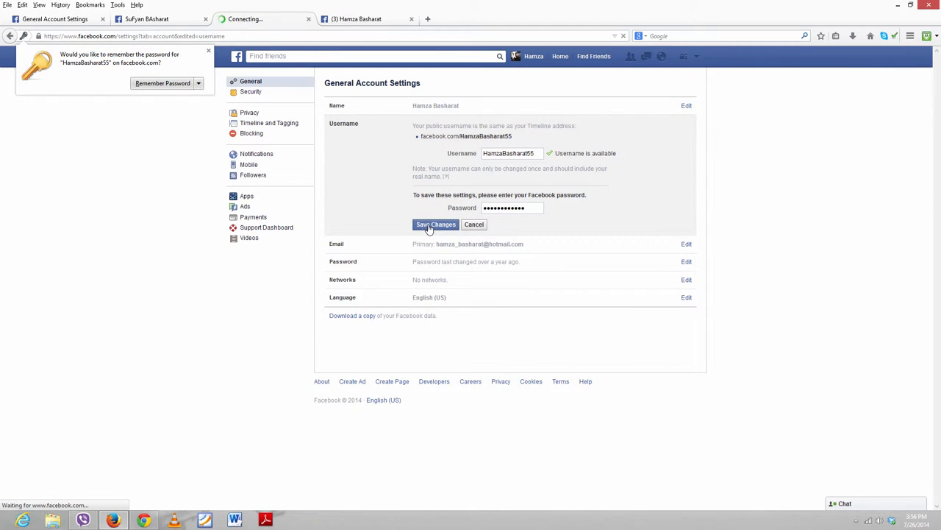
click(435, 224)
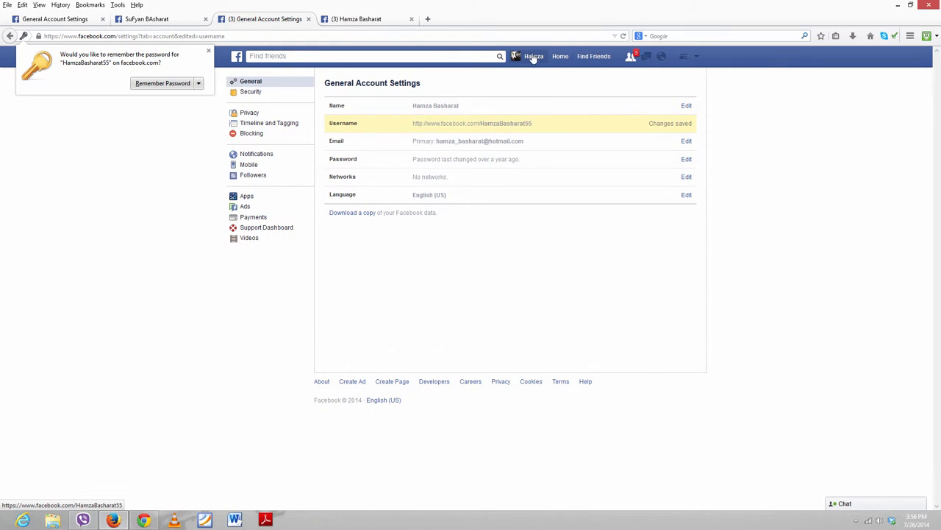
Step: Open your own profile in a new tab from your name in the top bar
right_click(532, 56)
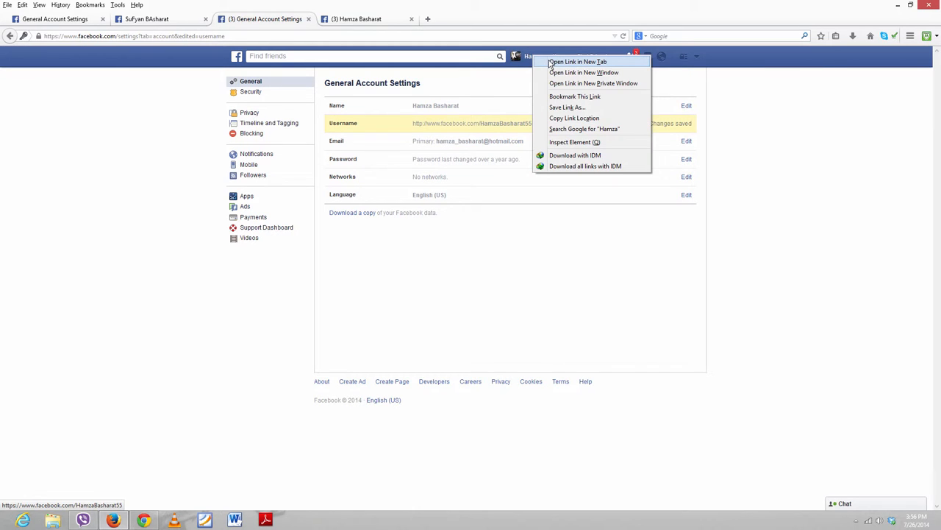
click(576, 62)
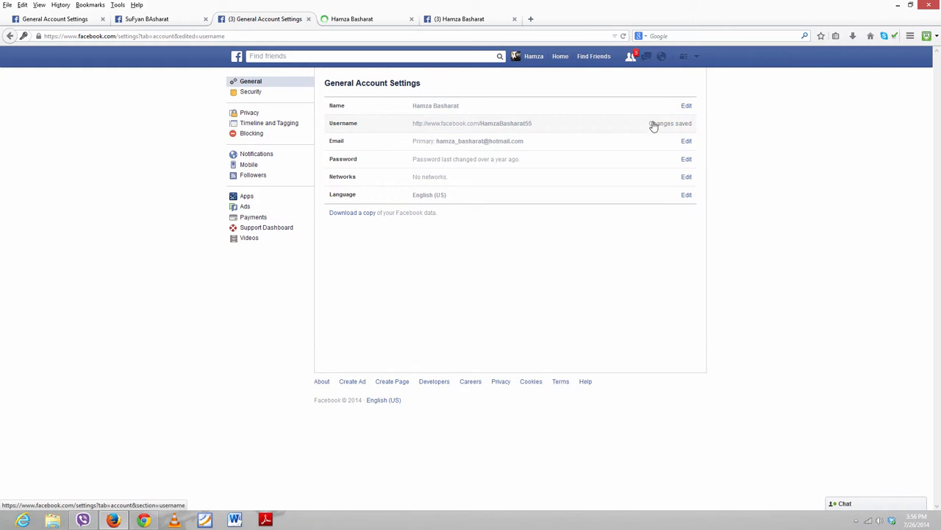
mouse_move(535, 127)
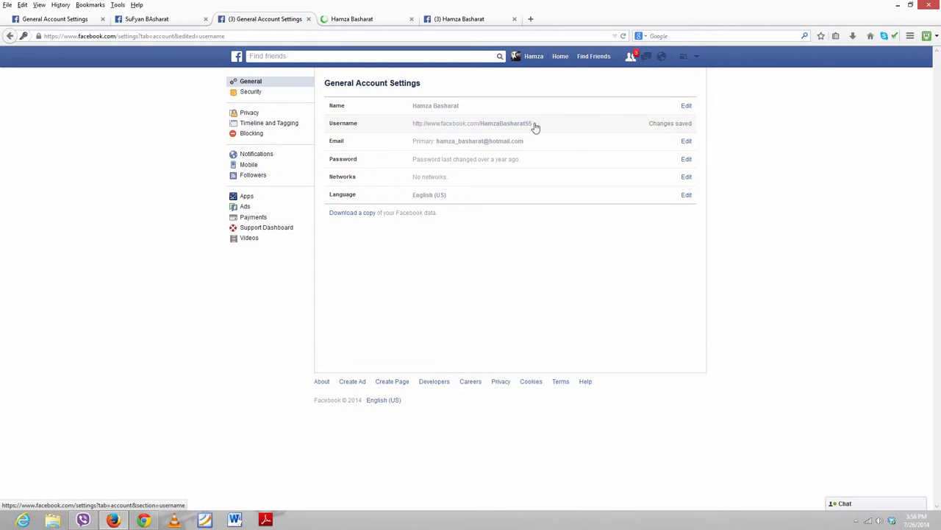
mouse_move(723, 153)
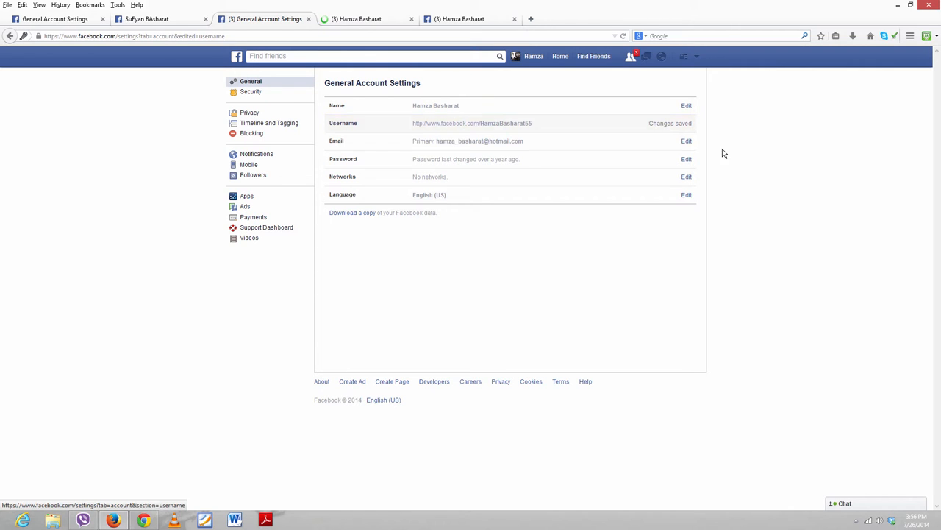
click(686, 123)
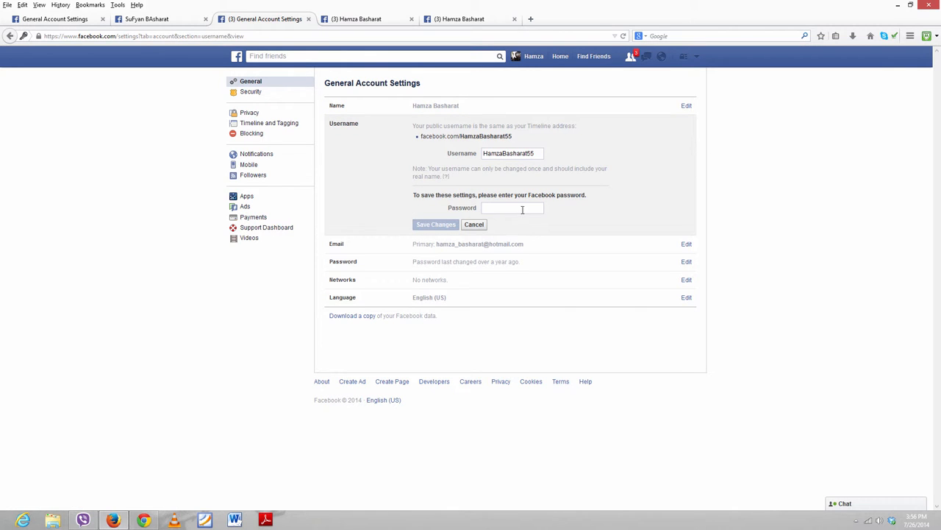
click(435, 224)
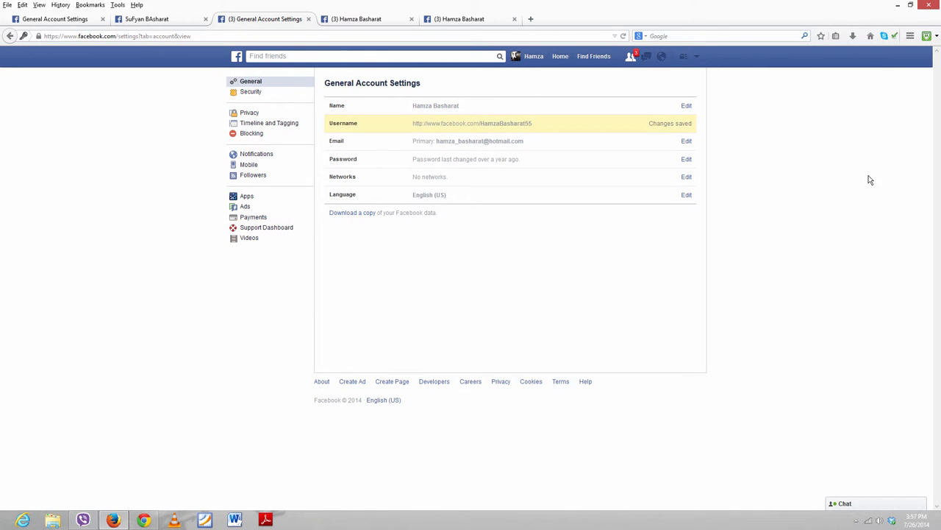
mouse_move(537, 132)
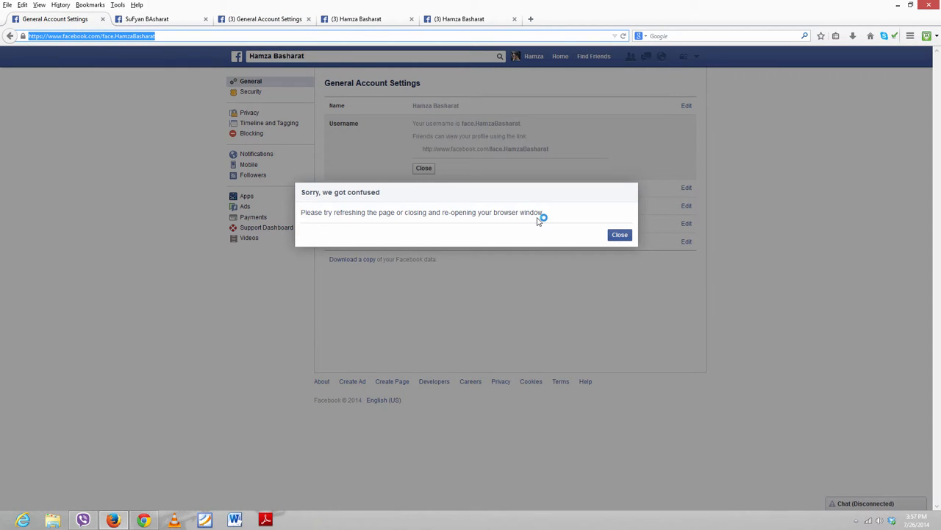
mouse_move(524, 147)
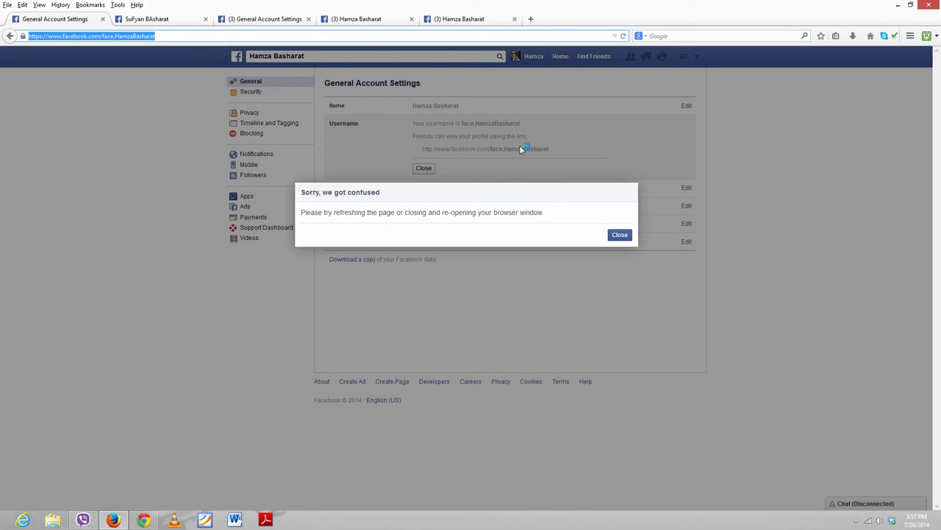
click(619, 233)
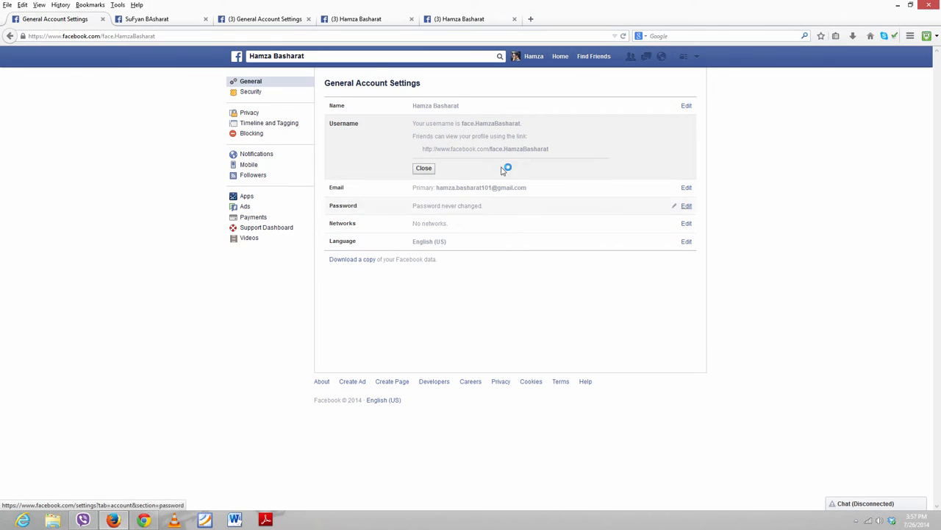
mouse_move(62, 46)
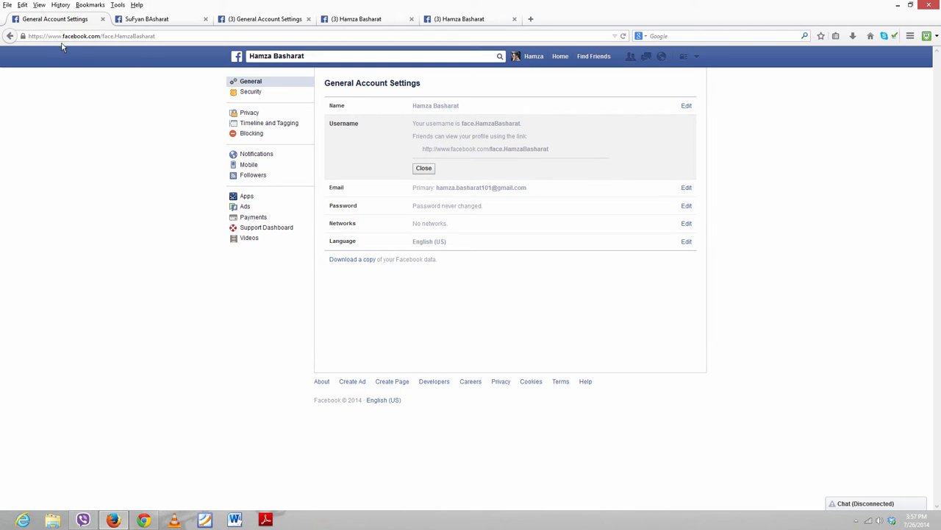
click(89, 36)
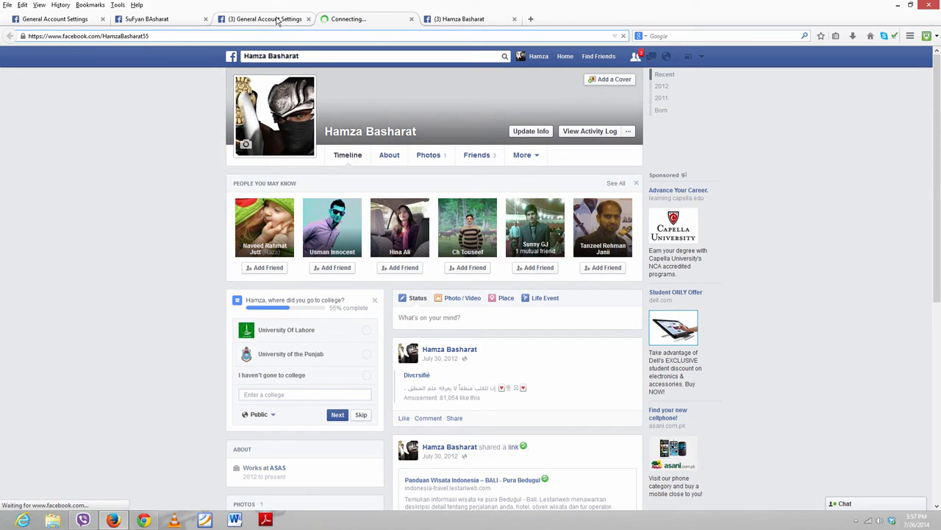
click(264, 18)
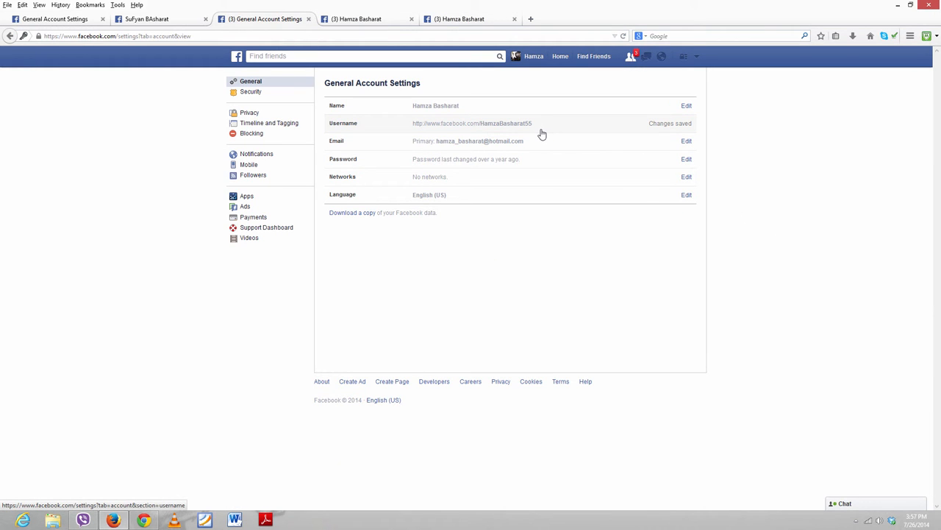